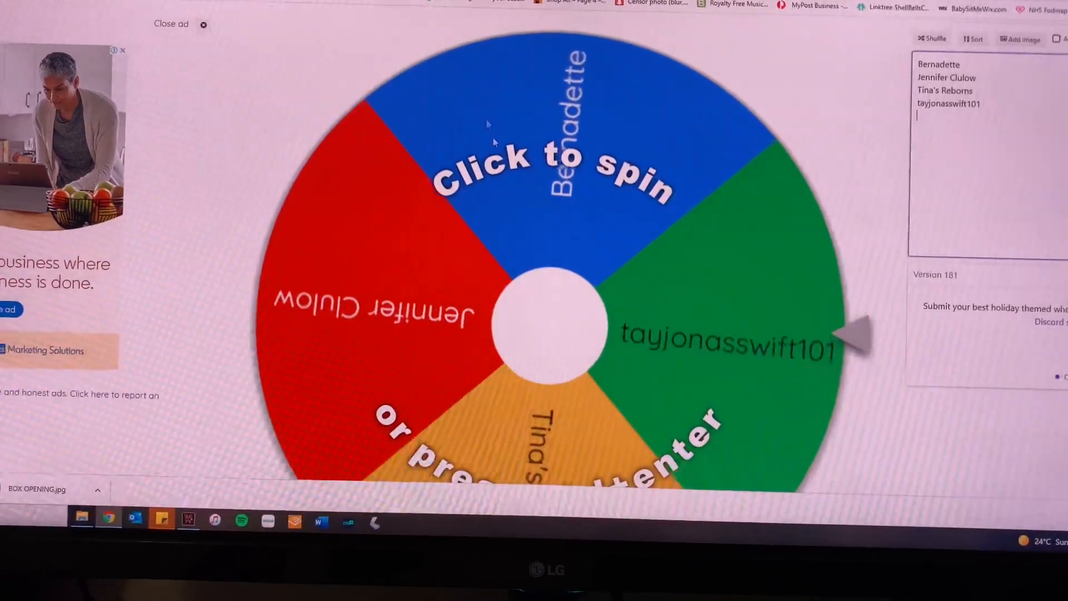
# - Spin the four-name giveaway wheel repeatedly until it slows toward Tina's Reborns
pyautogui.click(546, 321)
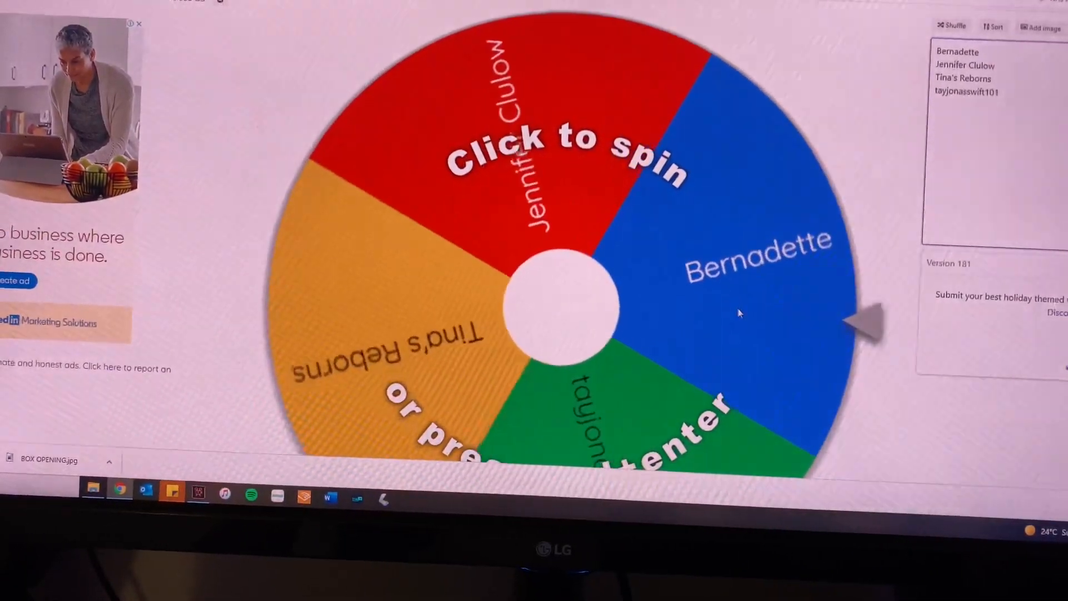
pyautogui.click(552, 299)
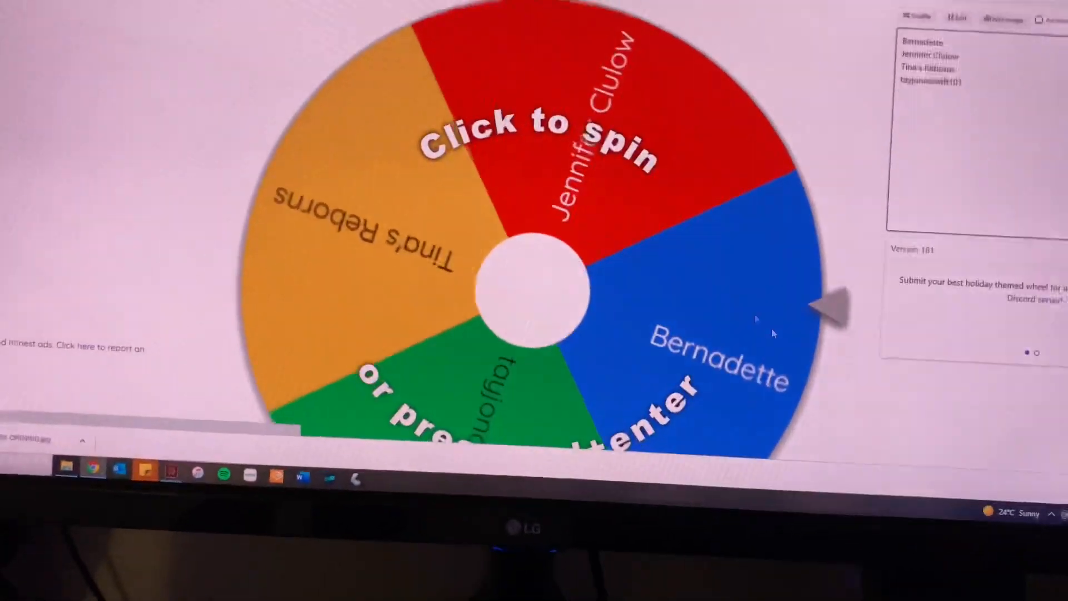
pyautogui.click(532, 293)
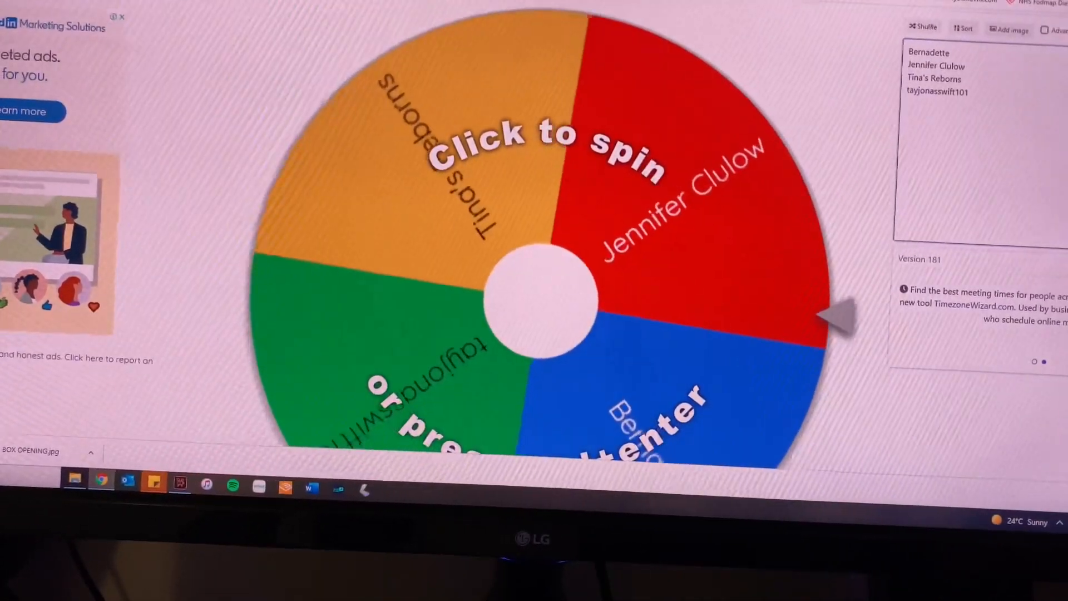
pyautogui.click(535, 279)
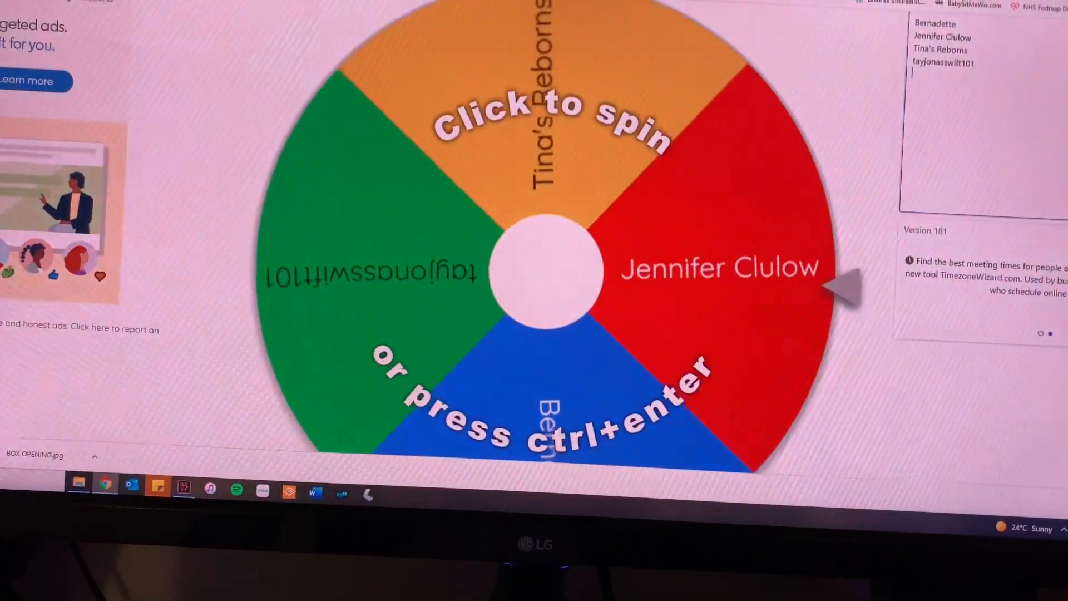
pyautogui.click(552, 272)
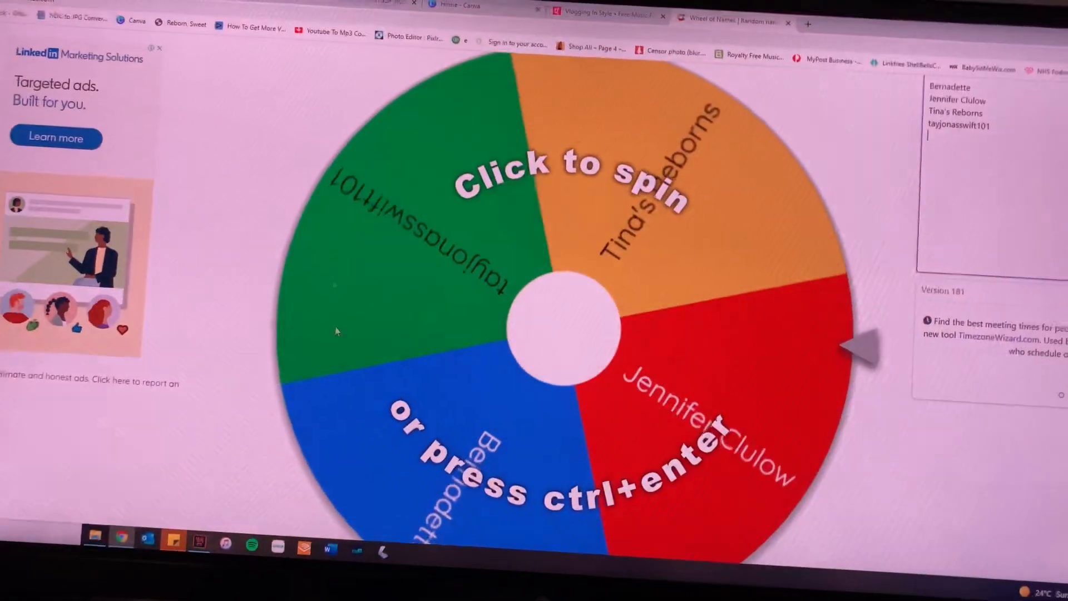
pyautogui.click(566, 320)
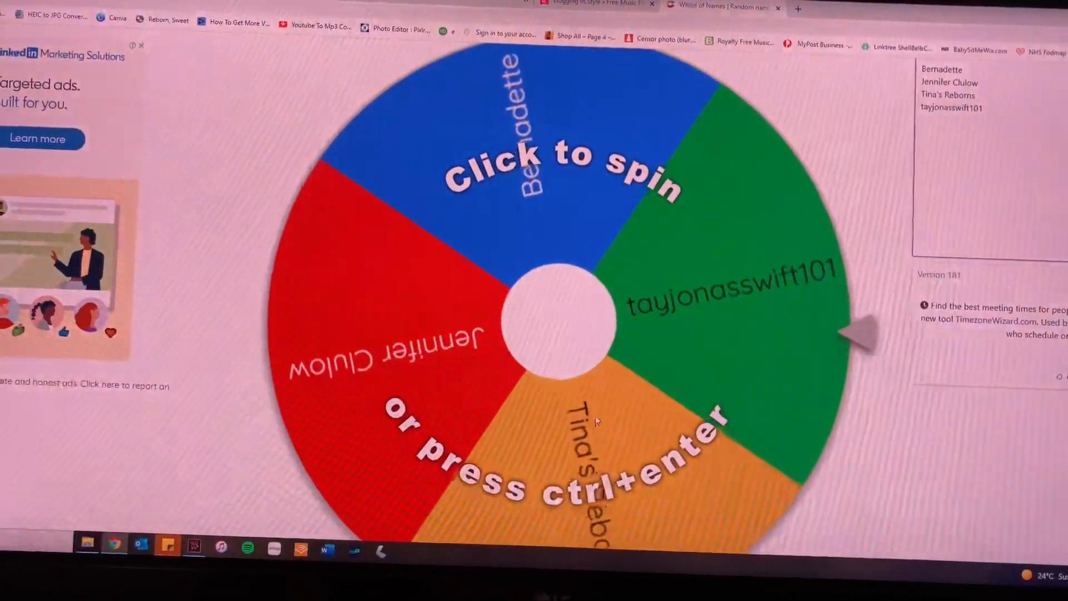
pyautogui.click(559, 321)
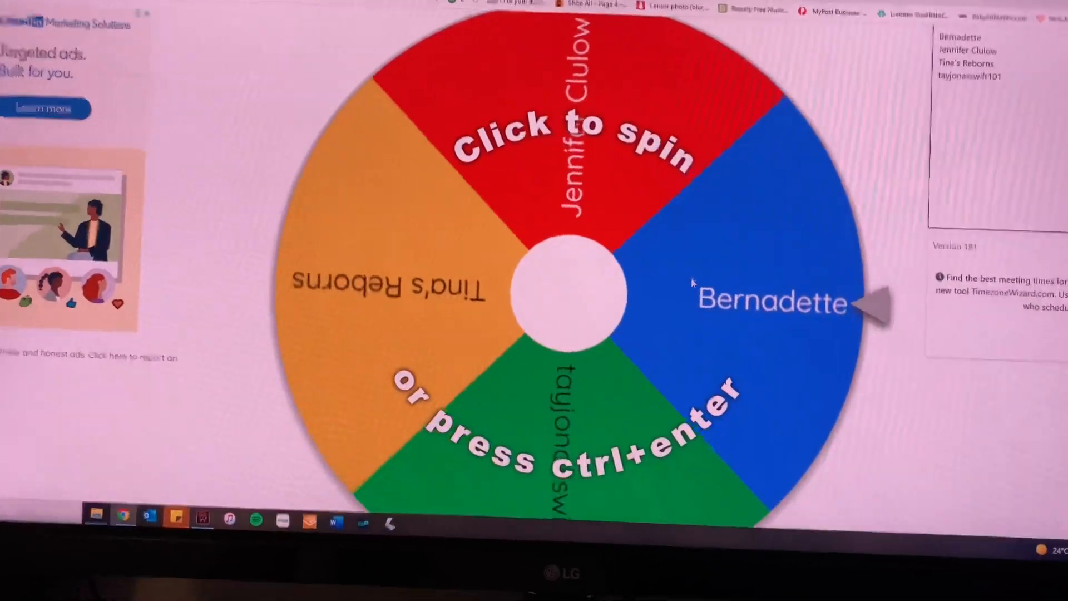
pyautogui.click(565, 293)
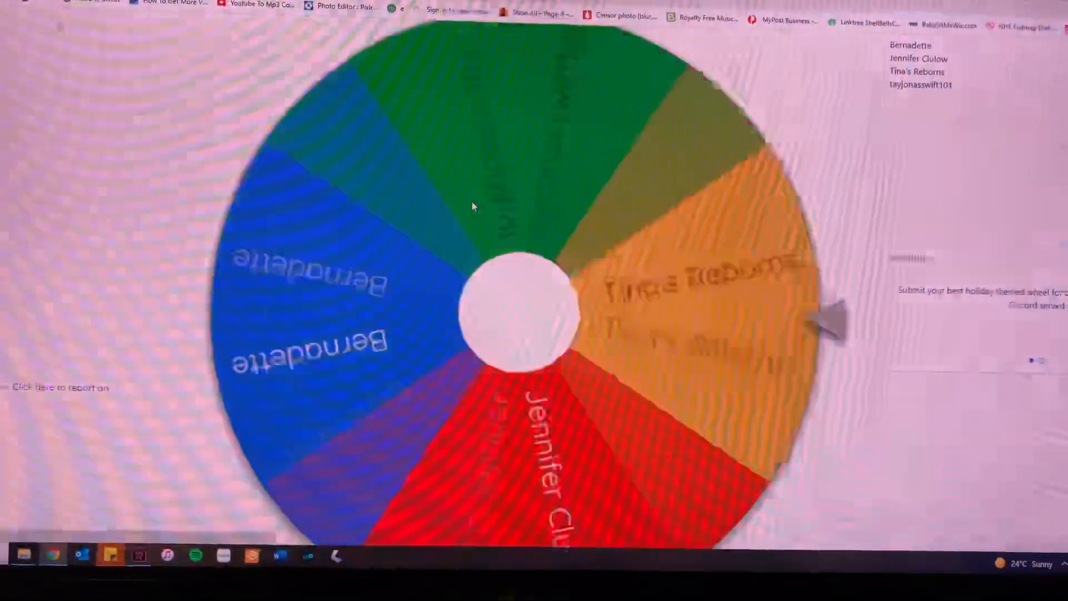
pyautogui.click(514, 307)
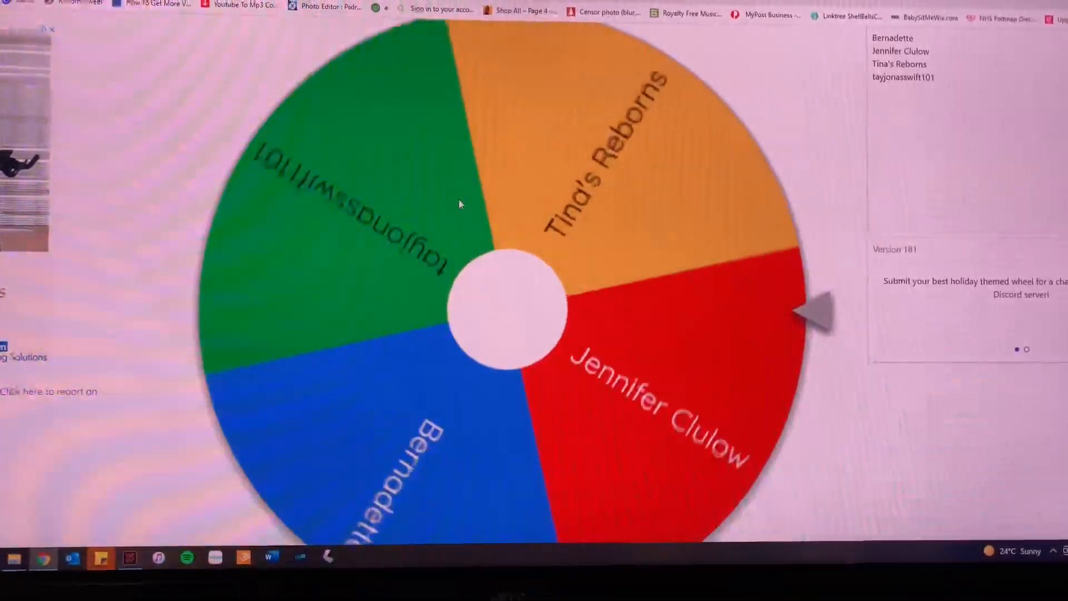
pyautogui.click(505, 312)
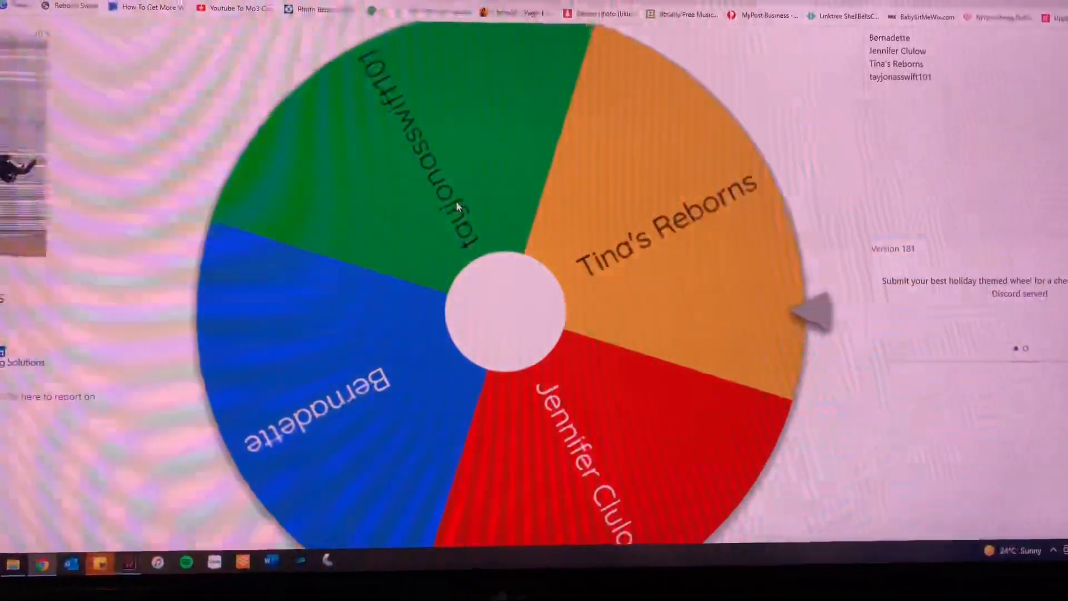